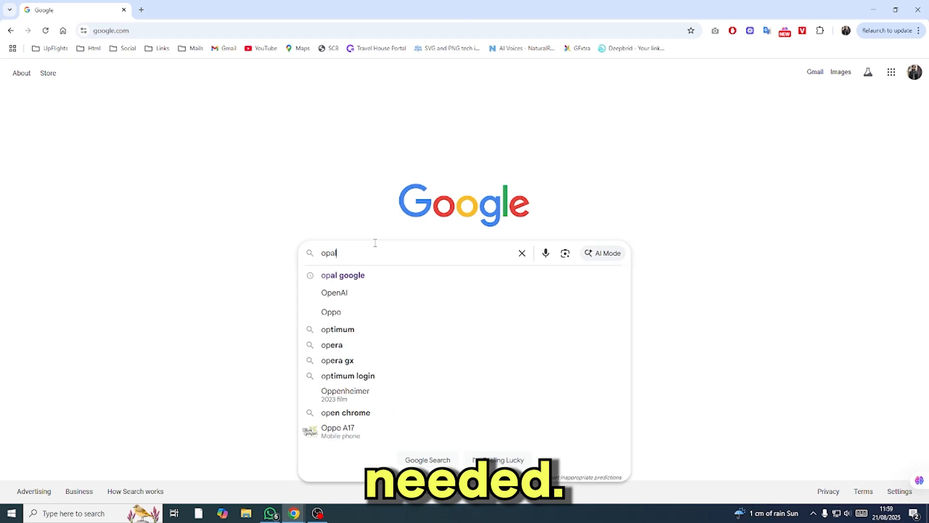
# Step: Search Google for 'opal google' to reach the Opal landing page
pyautogui.click(343, 275)
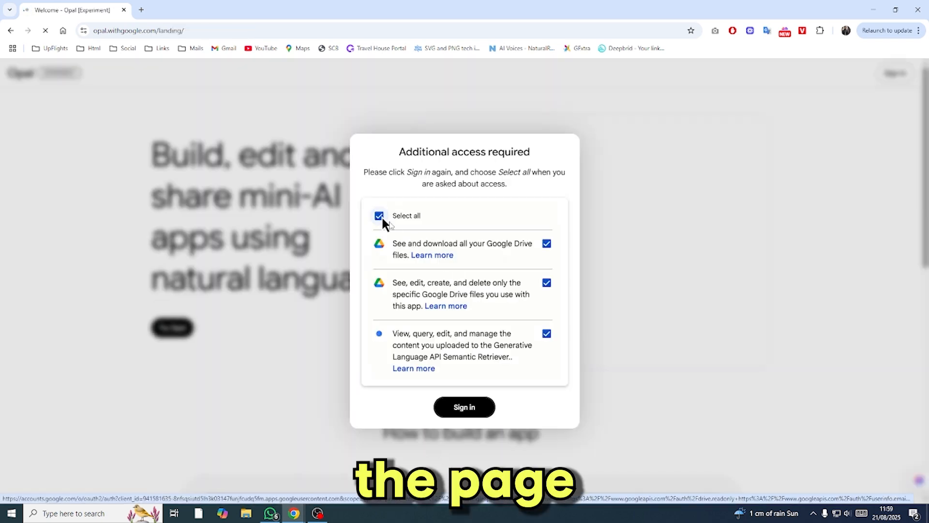
# Step: Sign in to Opal with a Google account and grant every requested Drive permission
pyautogui.click(464, 408)
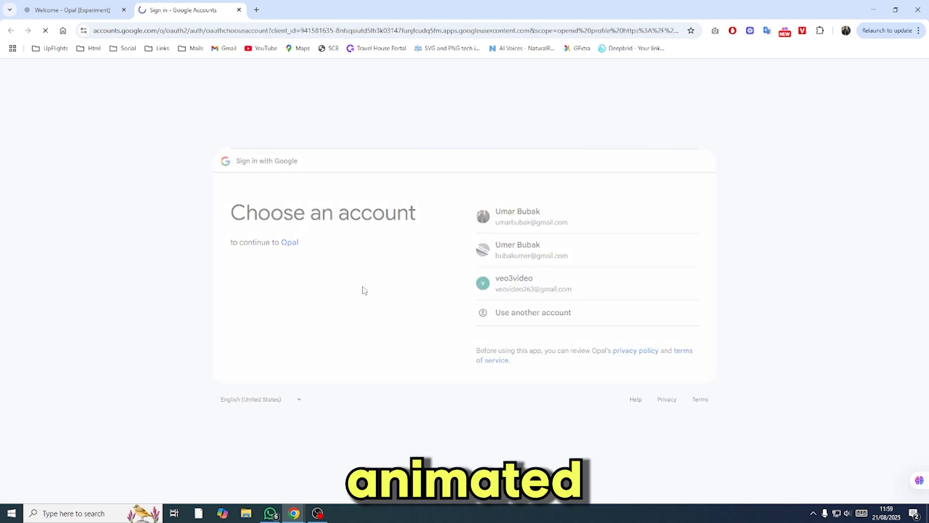
pyautogui.click(533, 283)
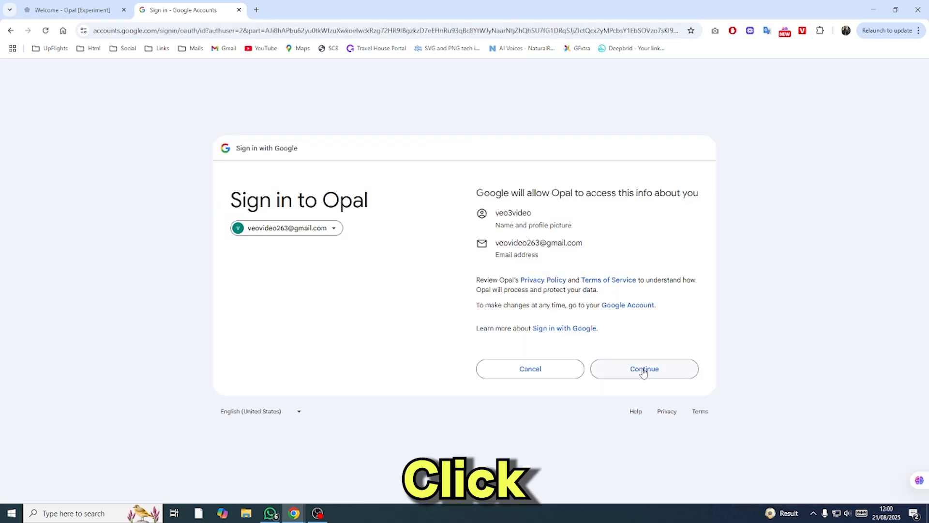
pyautogui.click(644, 369)
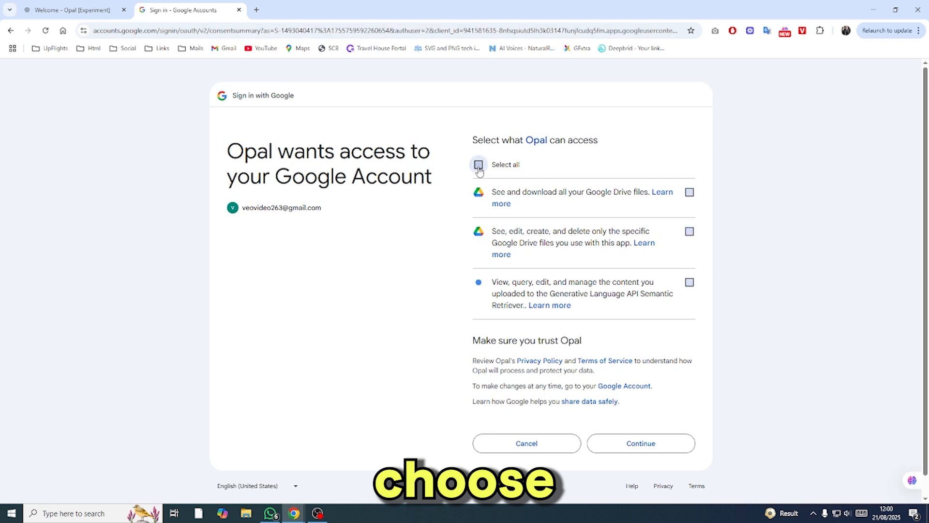
pyautogui.click(478, 165)
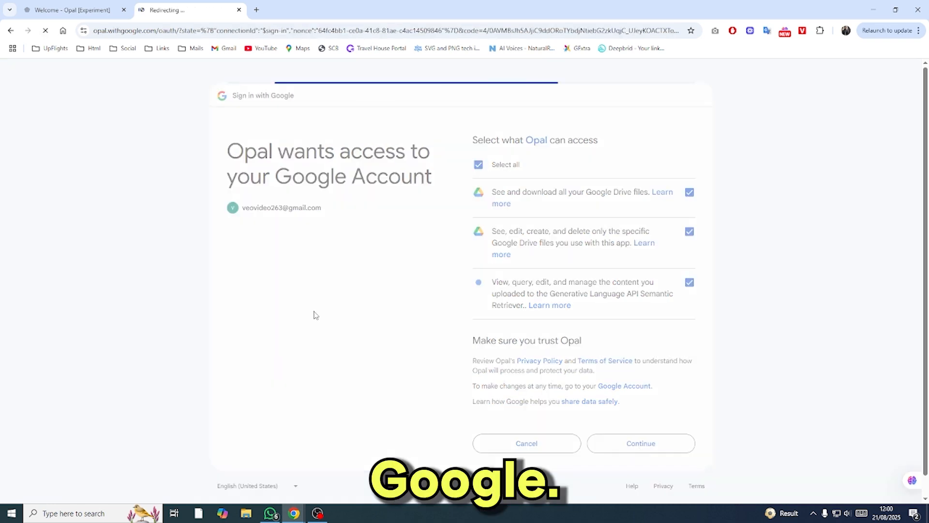
# Step: Confirm access and describe the Motion Studio app with Animate Image and Download Video buttons
pyautogui.click(640, 444)
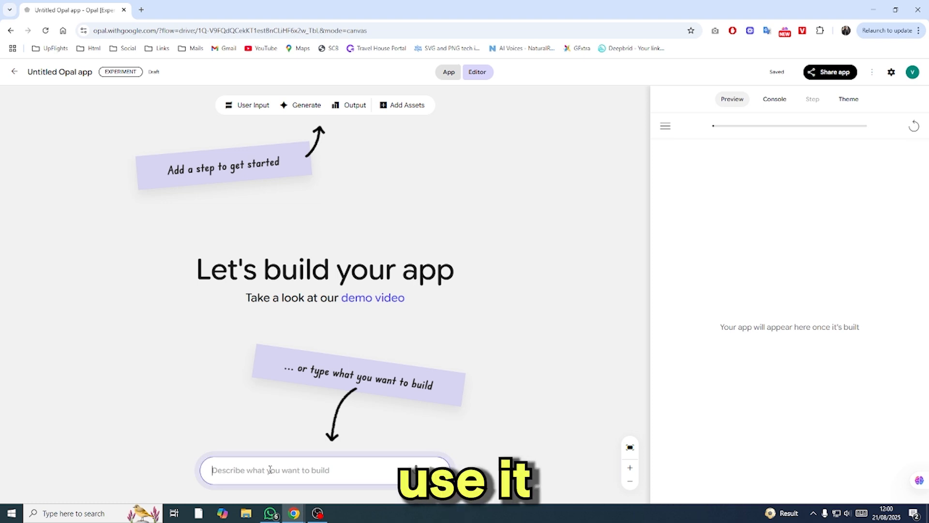
pyautogui.write('player below the "Animate Image" button. Add a "Download Video" button directly underneath the player.')
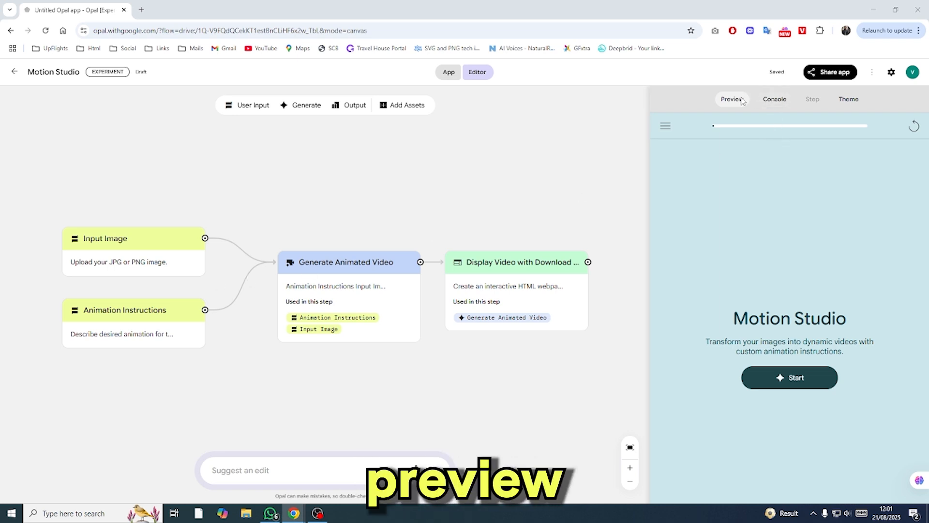
# Step: Run Motion Studio in App mode and submit an uploaded image
pyautogui.click(448, 72)
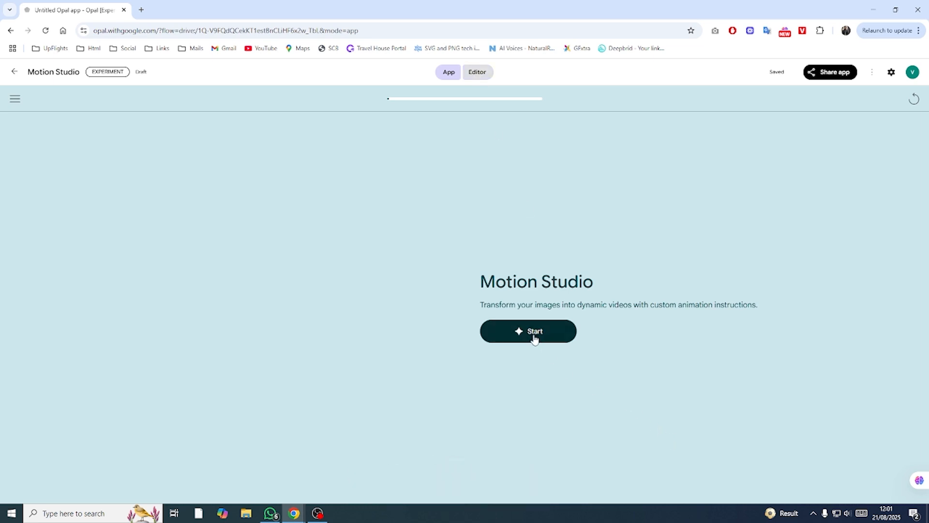
pyautogui.click(527, 331)
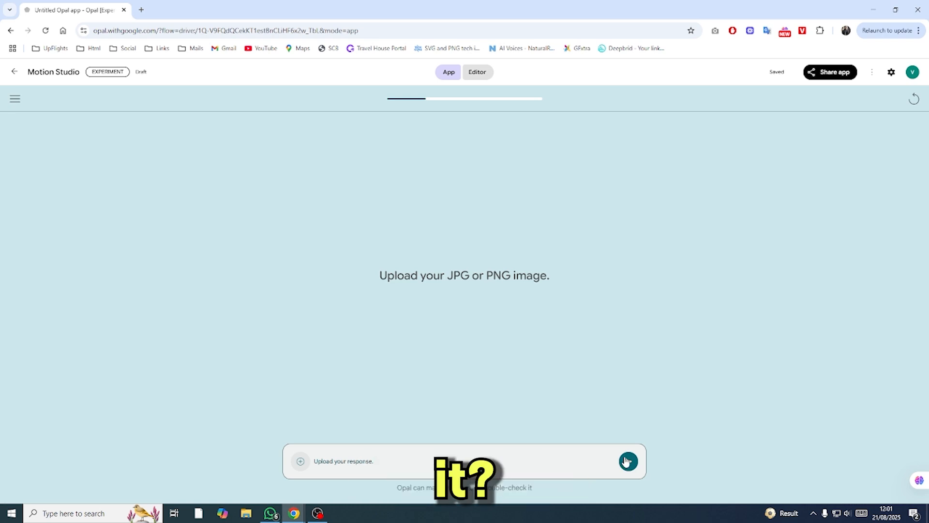
pyautogui.click(627, 461)
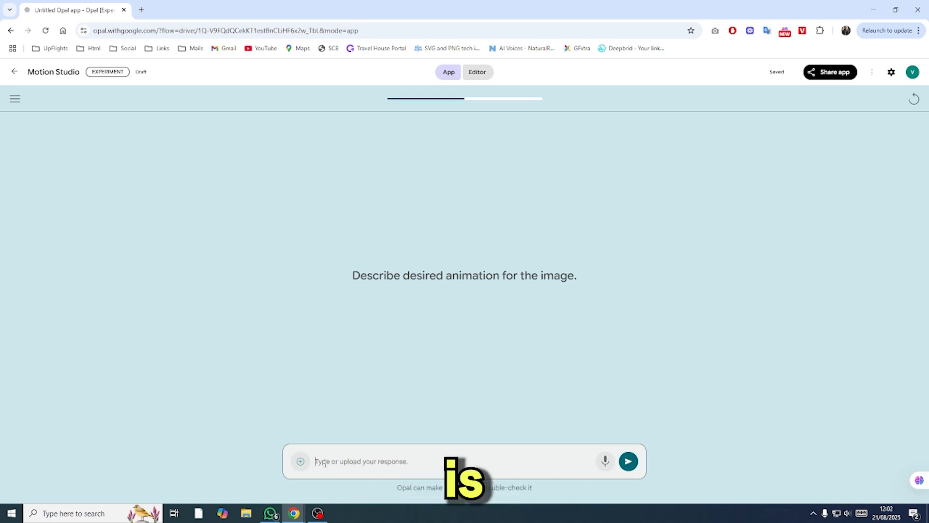
# Step: Submit the animation scene instructions and generate the eight-second video
pyautogui.write('or Pika Labs. I will give you funny, dramatic, or emotional scene ideas with a character, location, and one or two dialogue lines.')
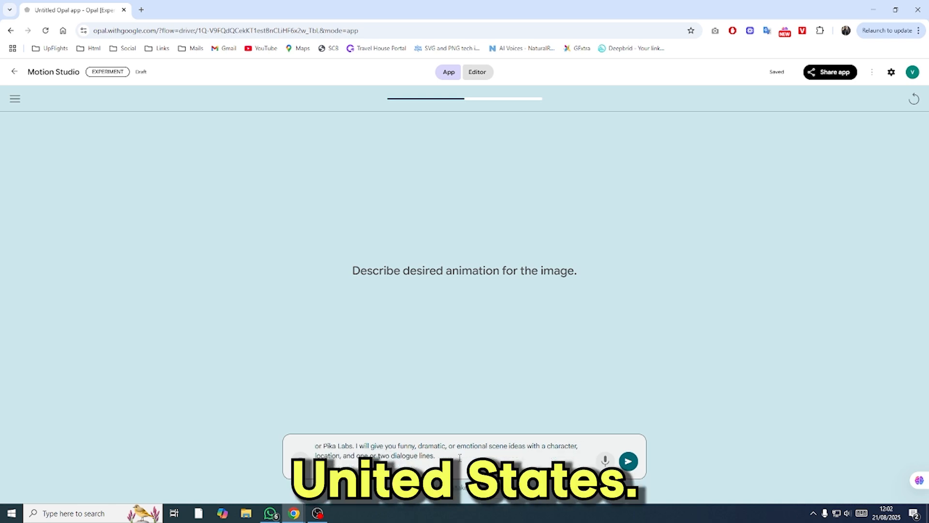
pyautogui.click(301, 462)
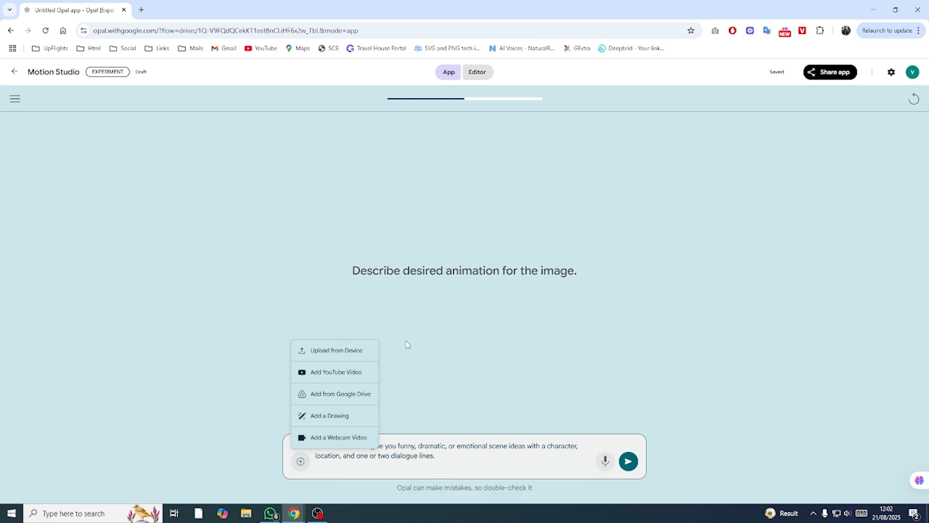
pyautogui.click(476, 72)
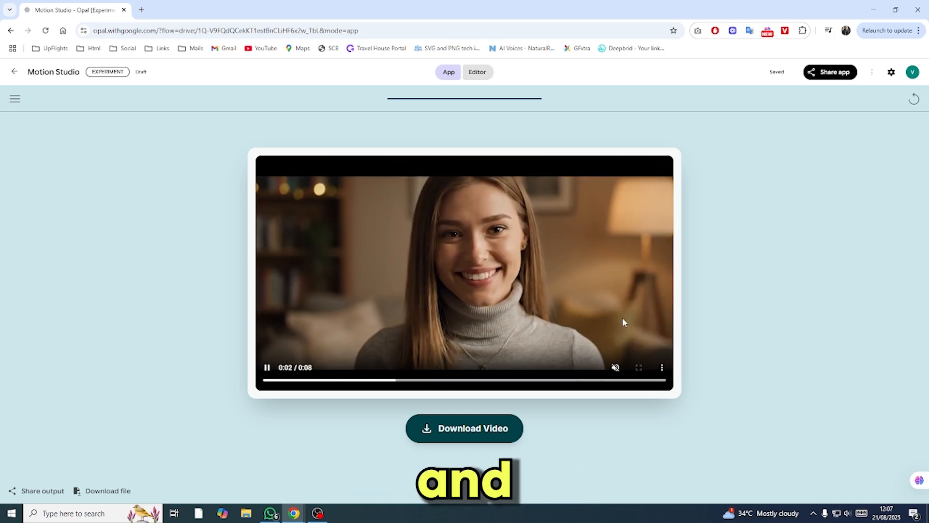
# Step: Download the generated video as an MP4 to the Downloads folder
pyautogui.click(464, 428)
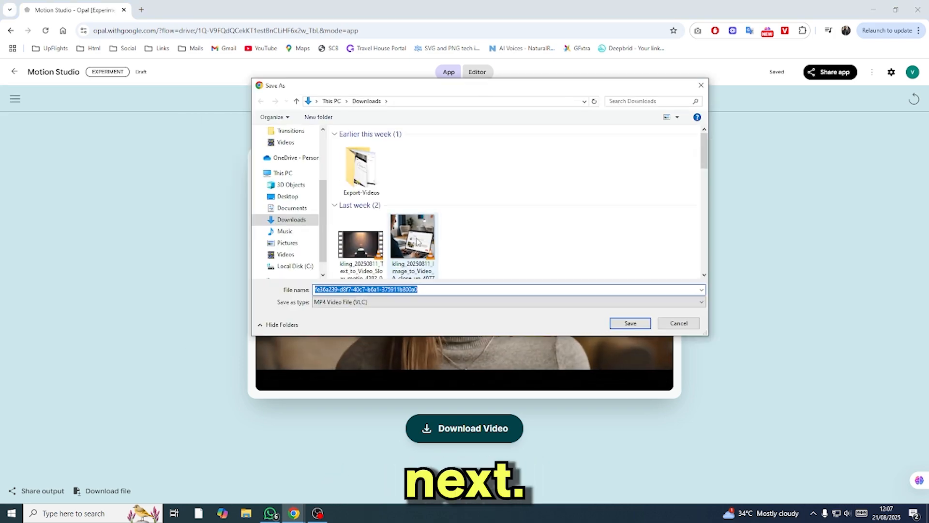
pyautogui.click(629, 324)
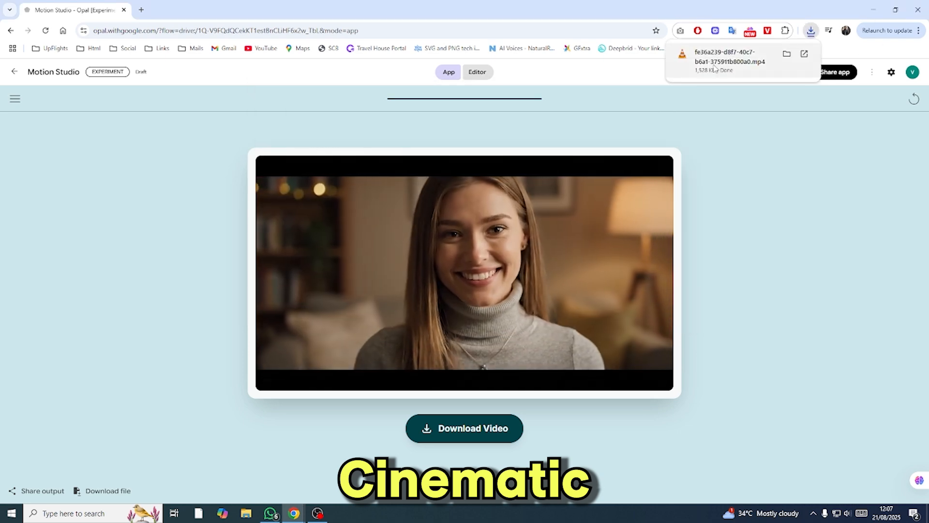